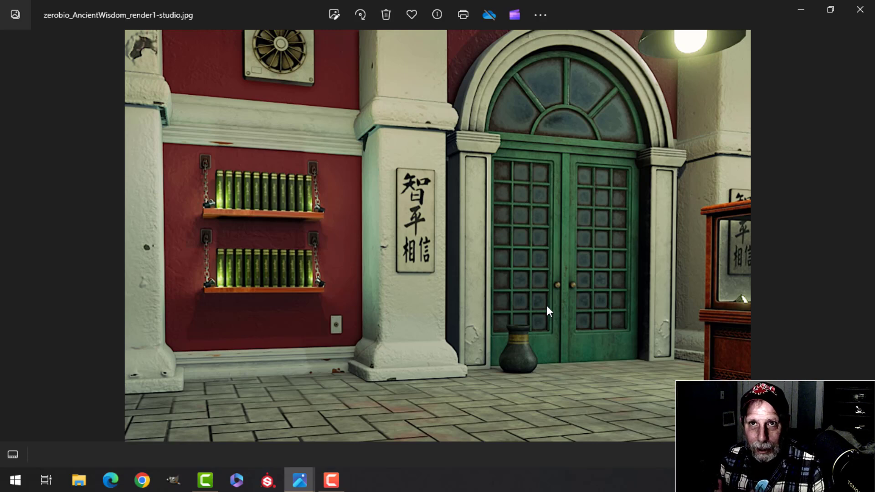
mouse_move(563, 266)
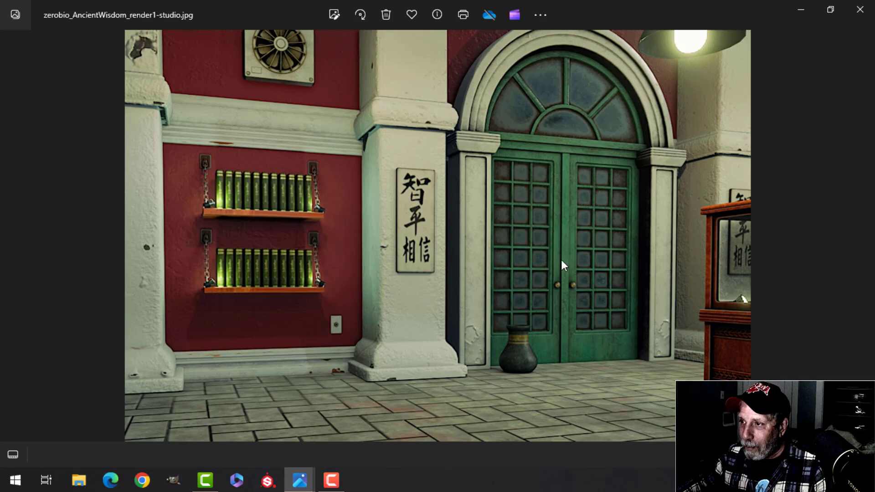
mouse_move(529, 242)
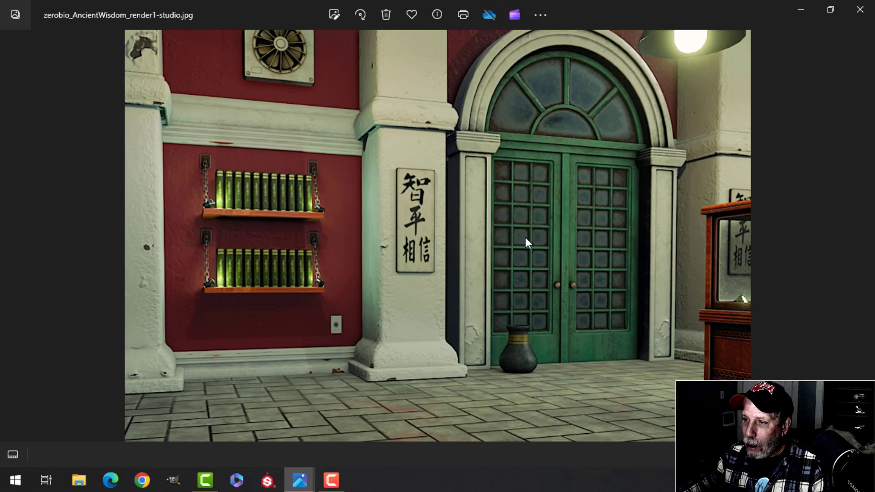
mouse_move(410, 257)
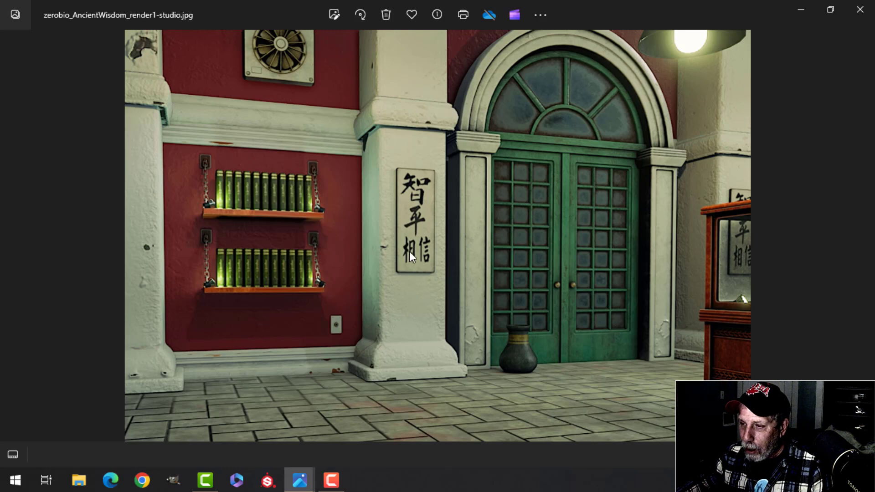
mouse_move(371, 258)
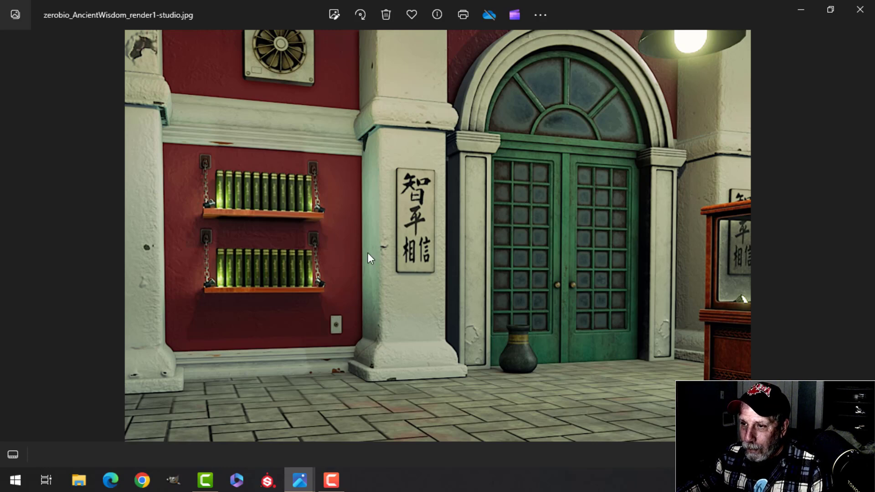
mouse_move(227, 268)
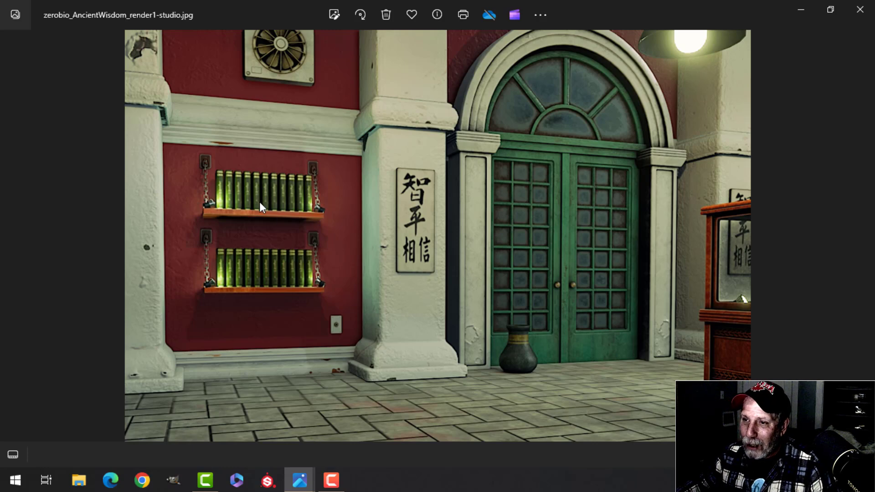
mouse_move(300, 203)
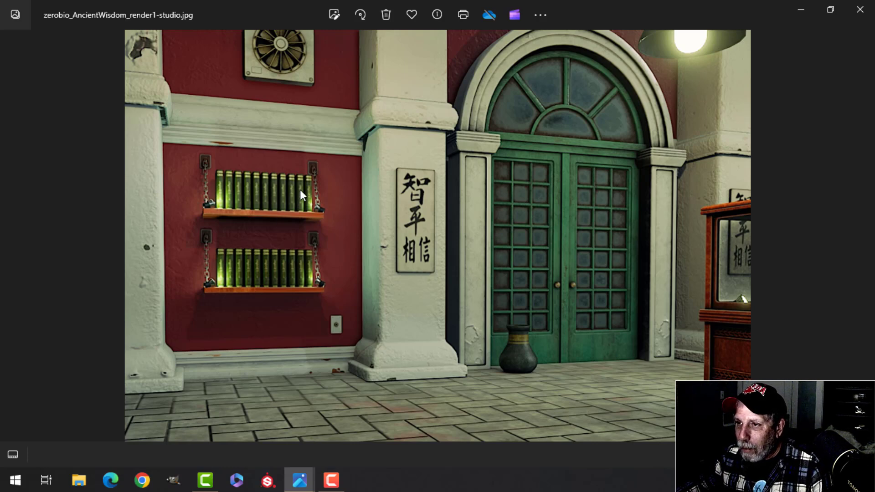
mouse_move(487, 358)
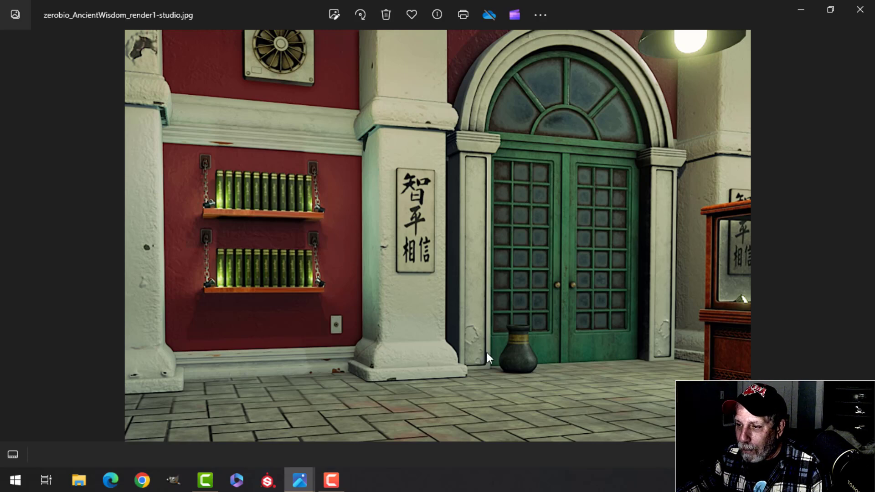
mouse_move(524, 388)
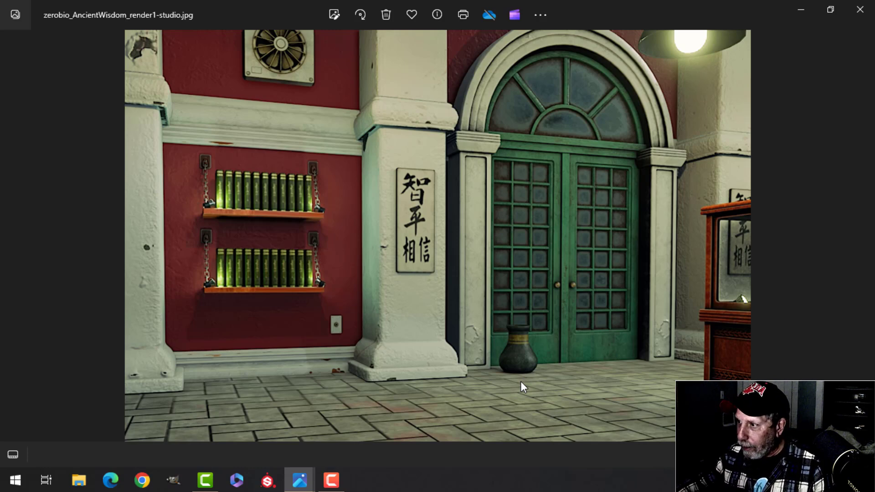
mouse_move(609, 288)
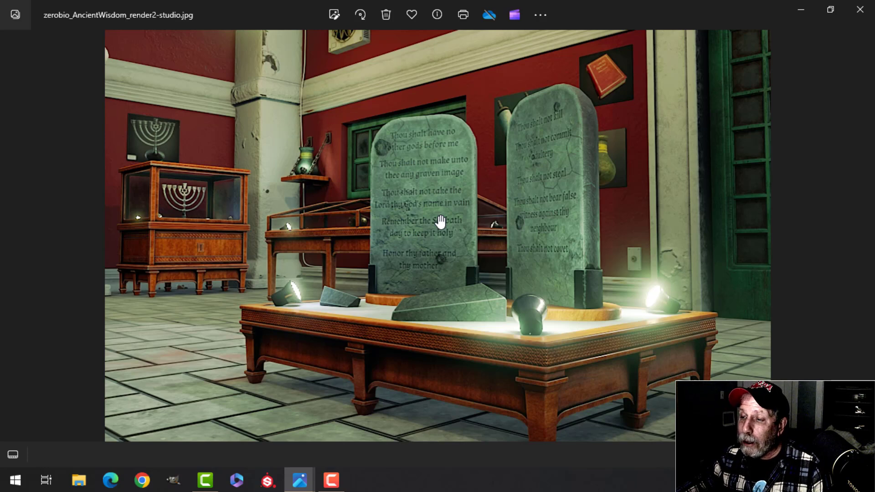
mouse_move(357, 306)
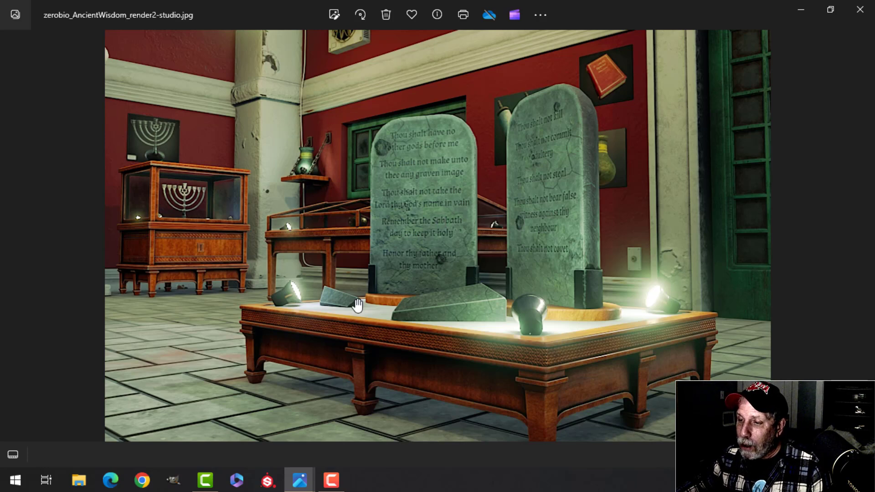
mouse_move(428, 231)
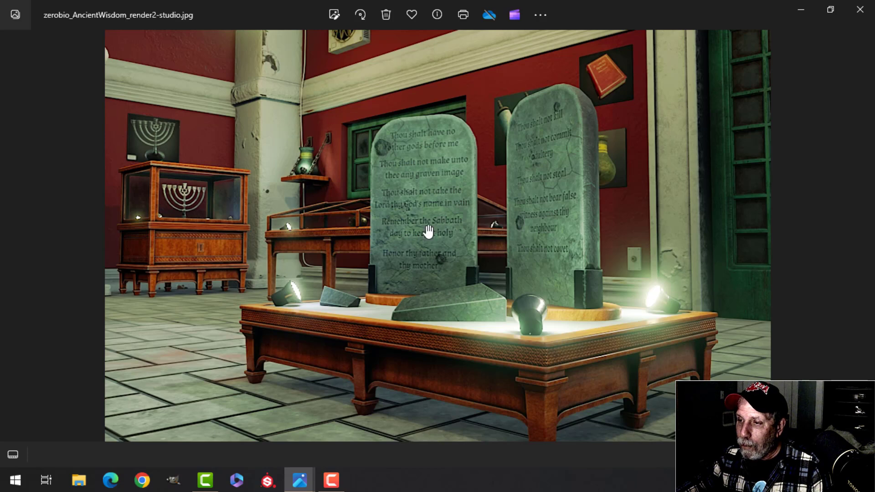
mouse_move(473, 228)
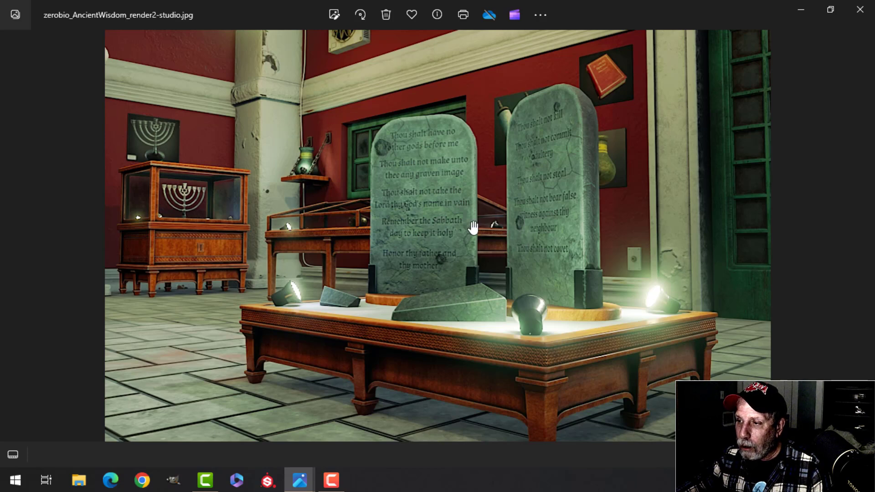
mouse_move(550, 217)
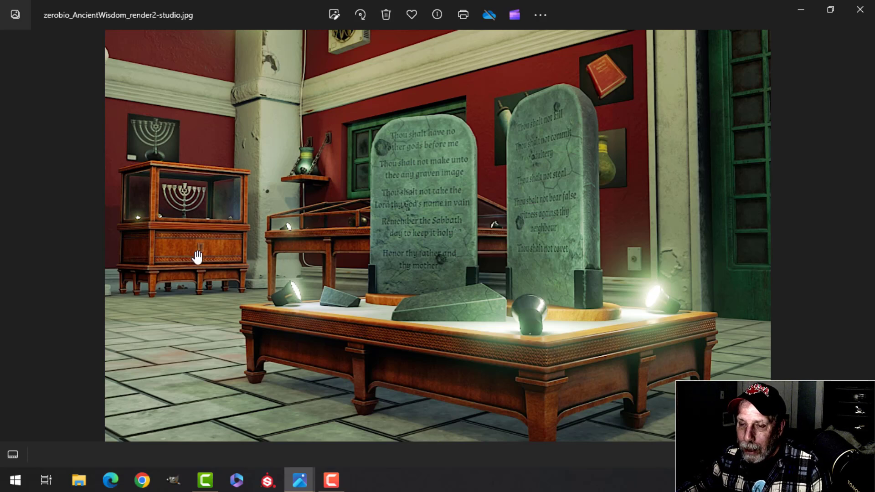
mouse_move(180, 201)
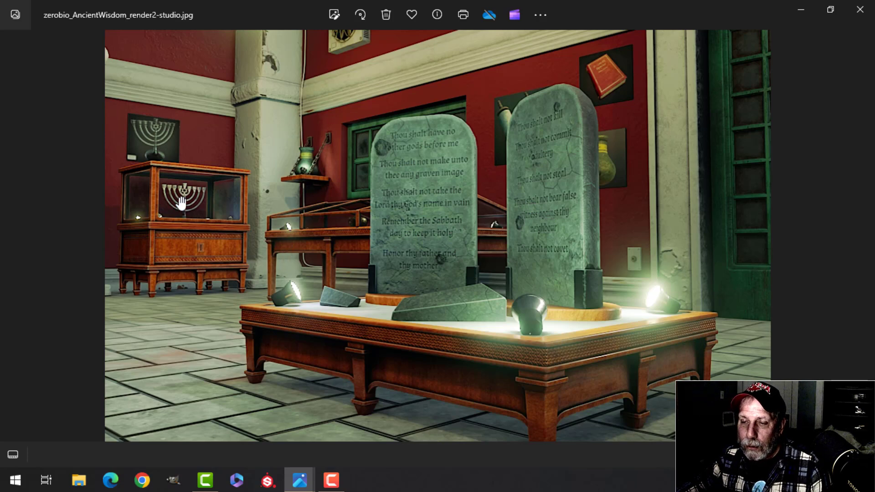
mouse_move(194, 247)
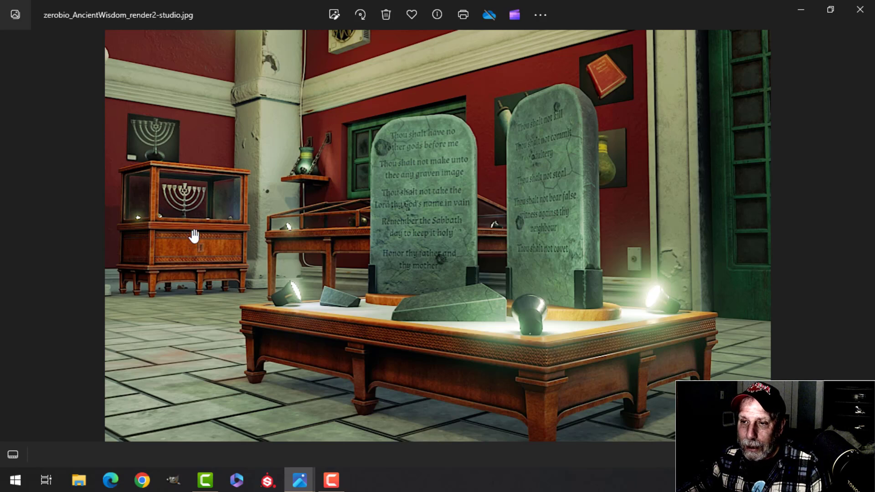
mouse_move(184, 207)
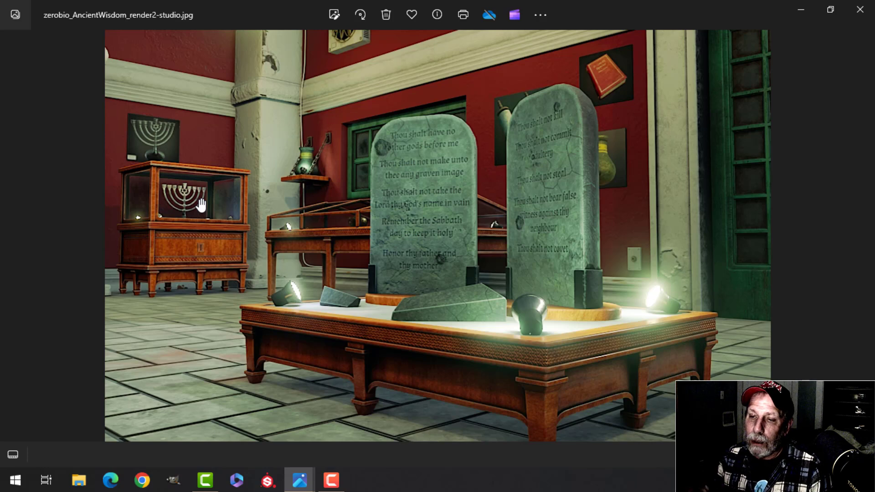
mouse_move(189, 189)
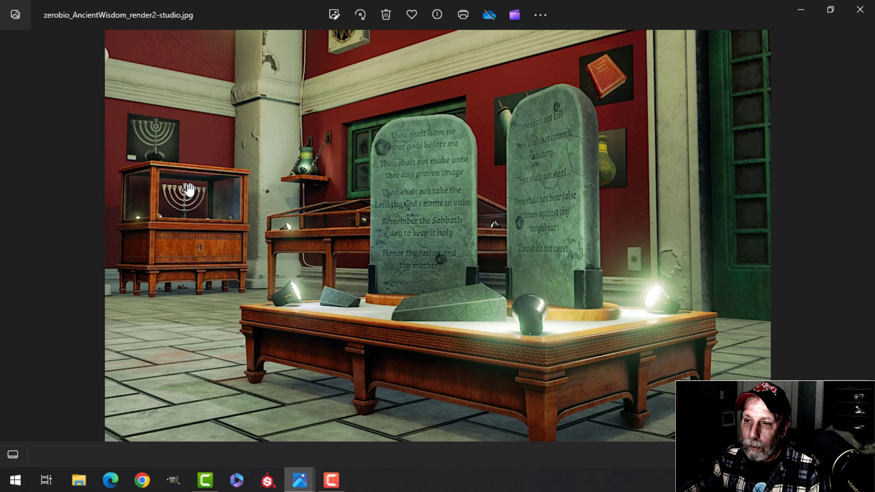
mouse_move(186, 165)
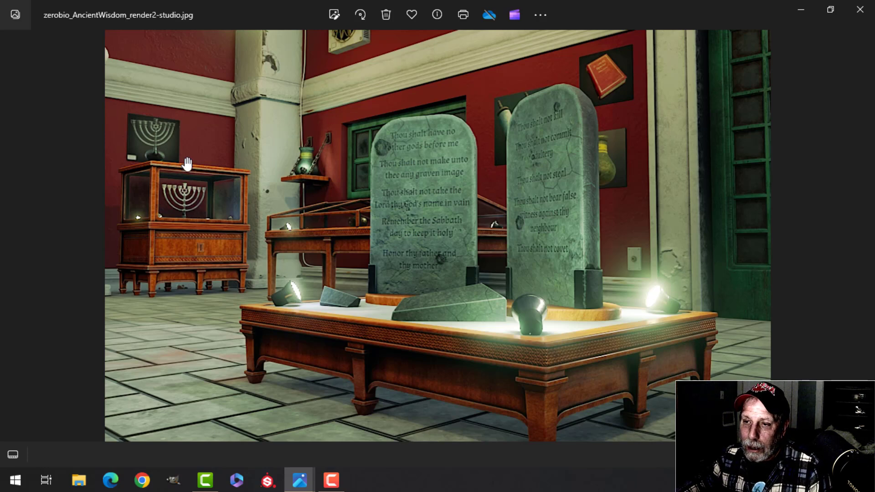
mouse_move(173, 163)
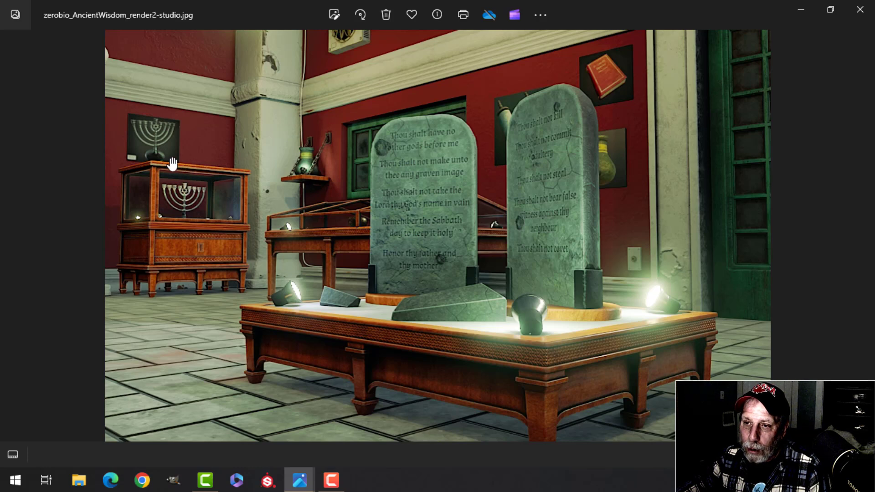
mouse_move(167, 201)
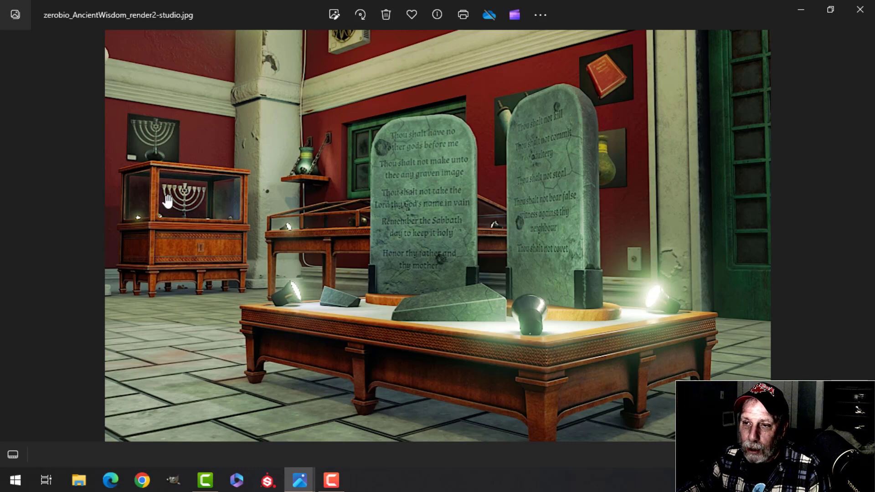
mouse_move(164, 191)
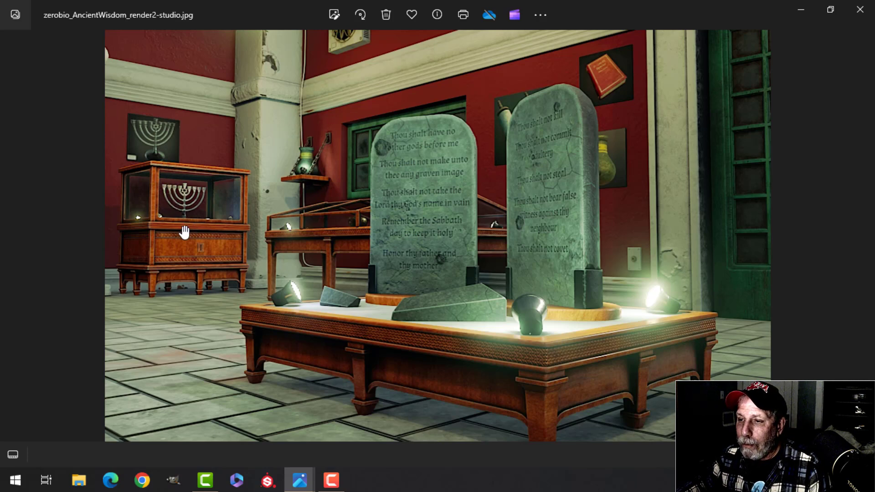
mouse_move(284, 215)
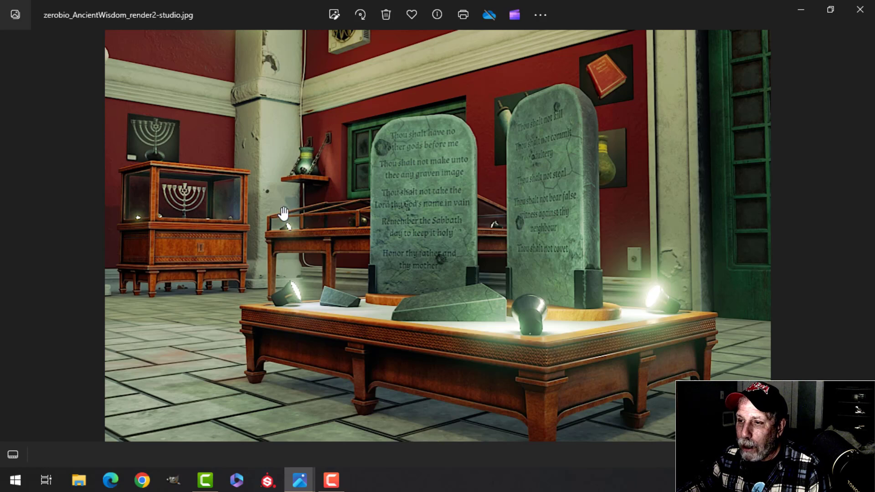
mouse_move(318, 226)
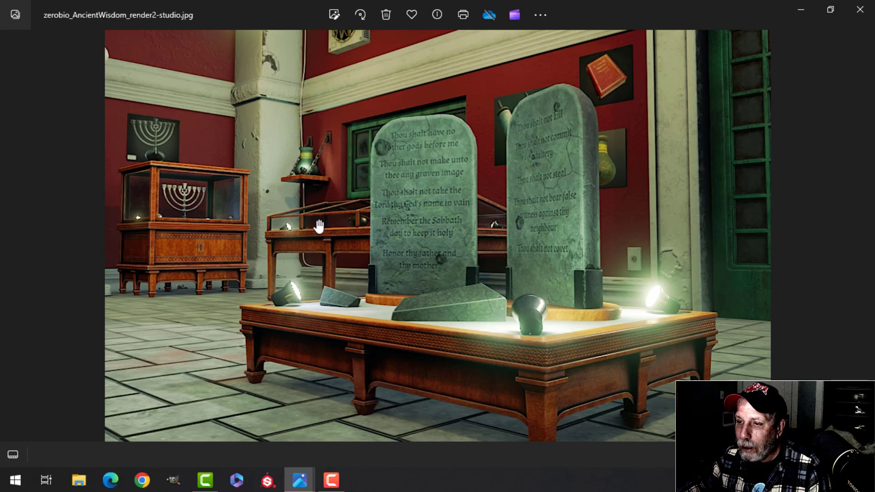
mouse_move(525, 131)
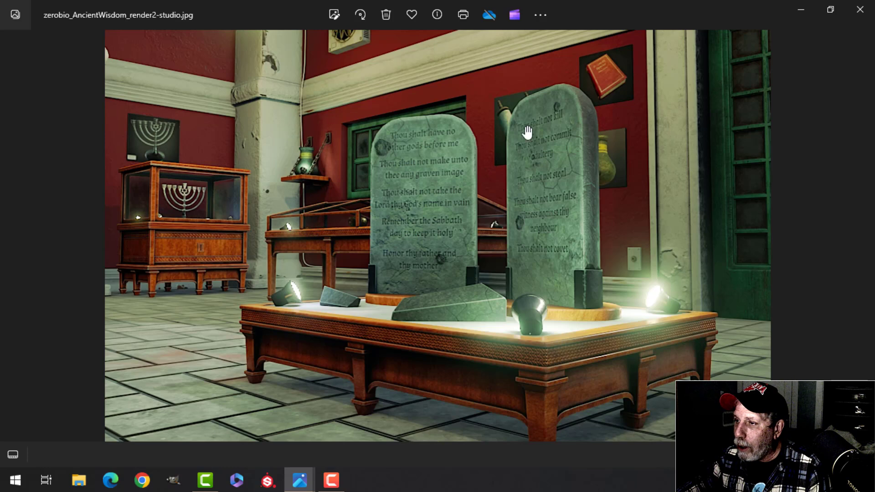
mouse_move(530, 256)
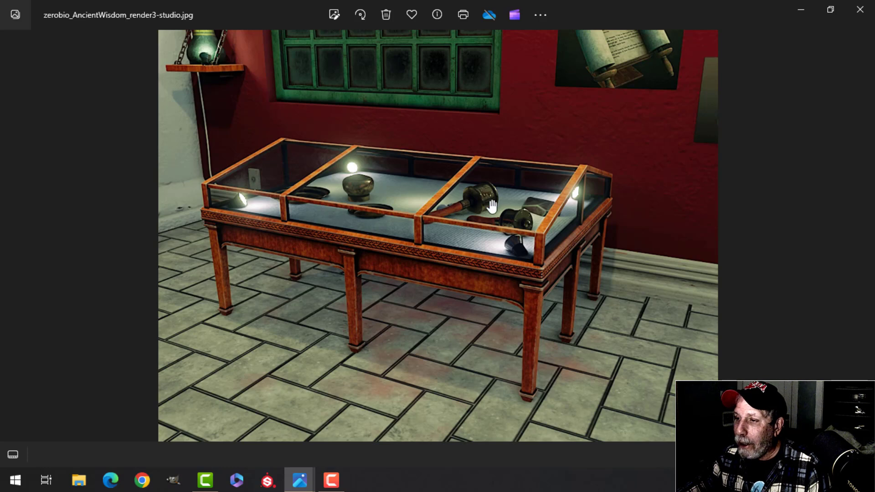
mouse_move(455, 234)
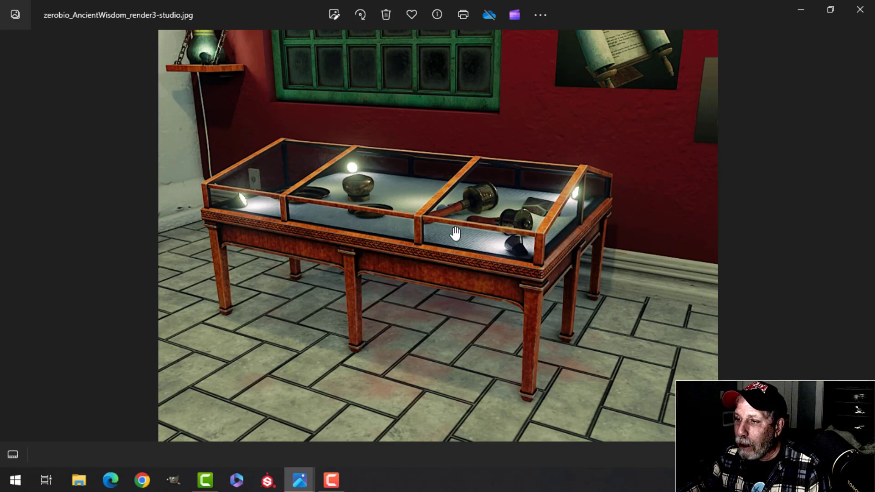
mouse_move(434, 226)
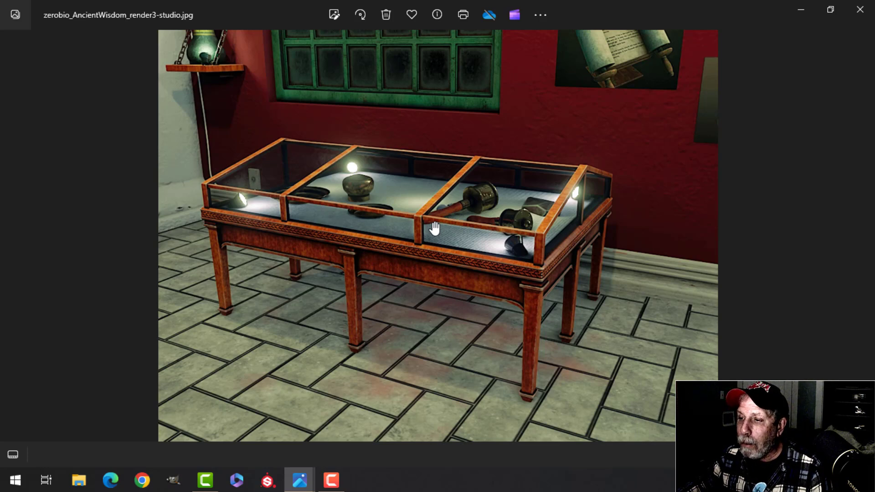
mouse_move(469, 233)
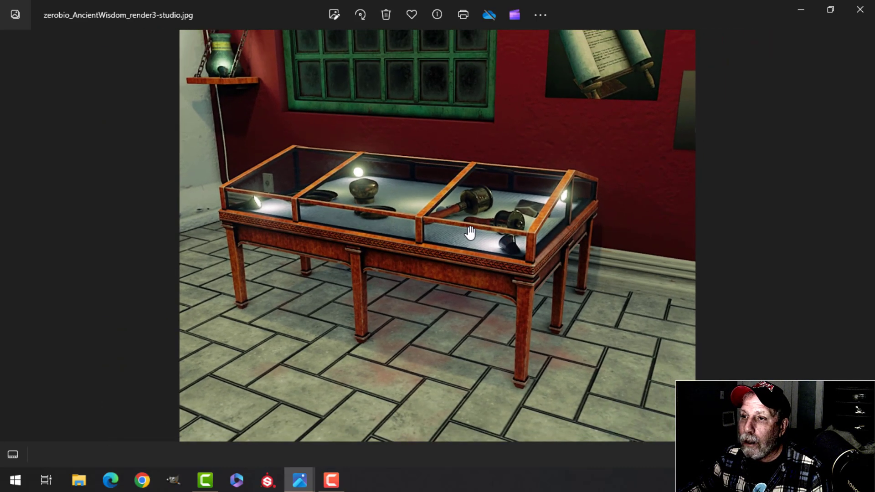
Advance to the next render, the glass display case with brass artefacts.
left_click(861, 236)
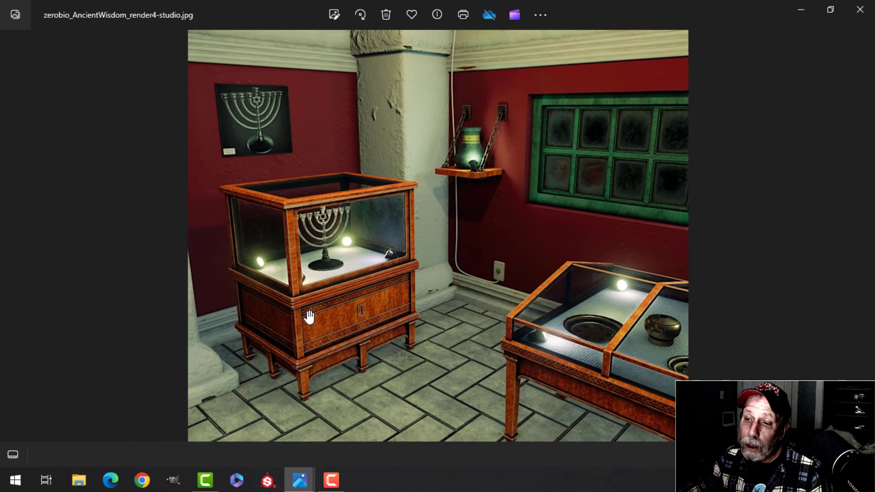
mouse_move(450, 308)
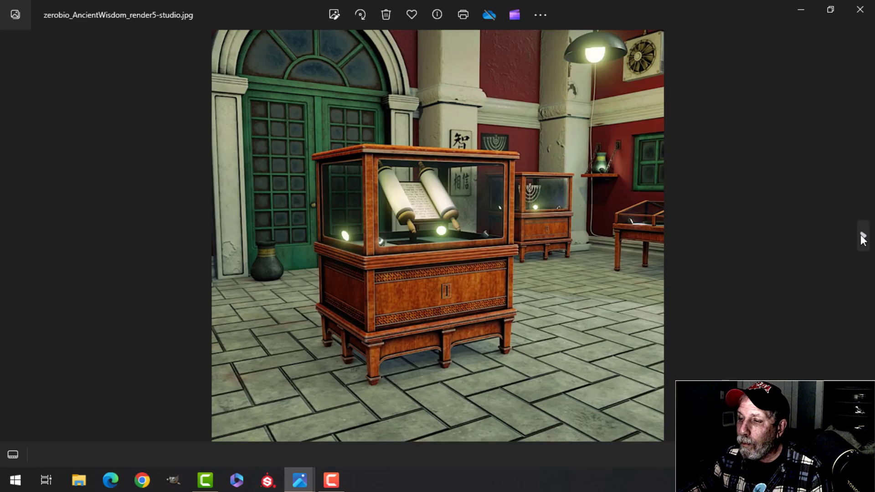
mouse_move(465, 289)
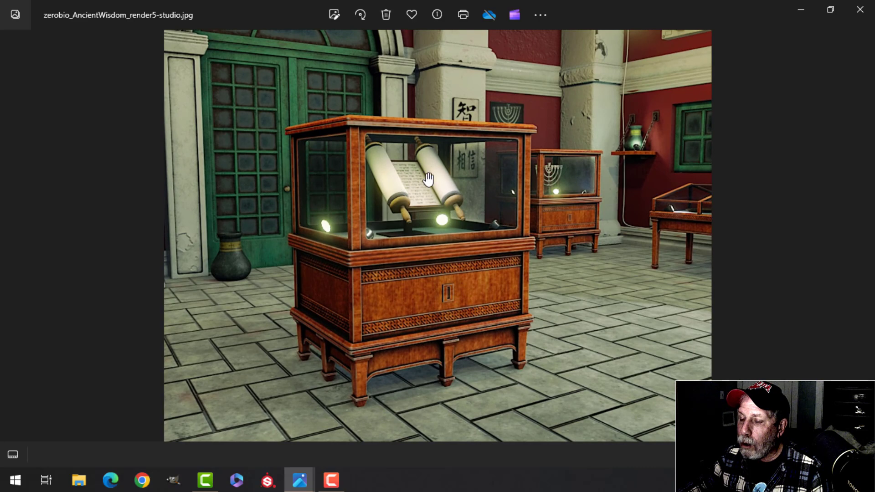
mouse_move(424, 311)
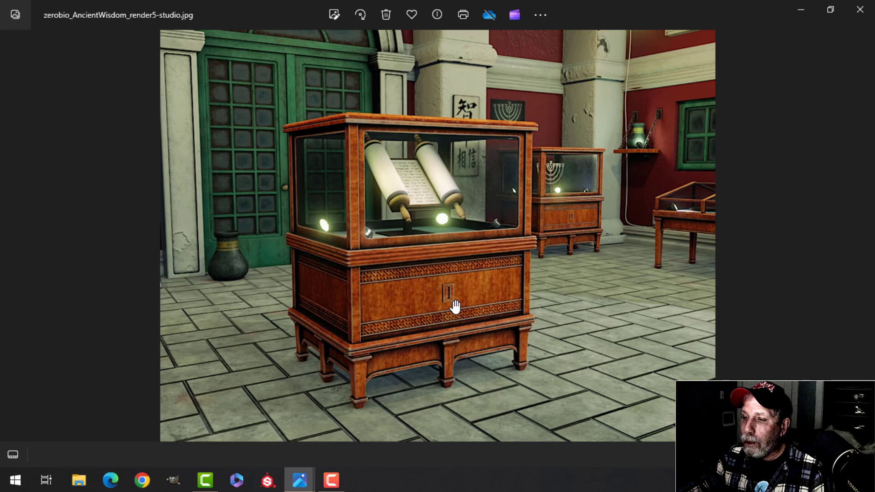
mouse_move(499, 355)
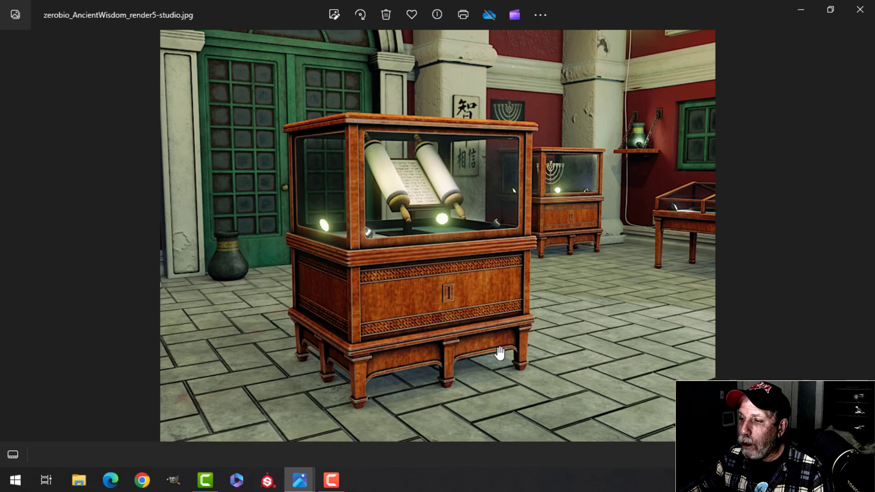
mouse_move(450, 318)
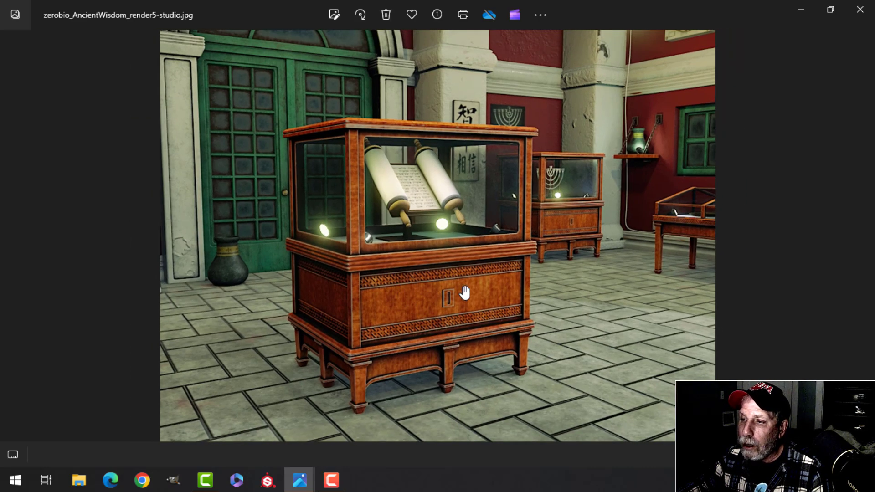
mouse_move(569, 240)
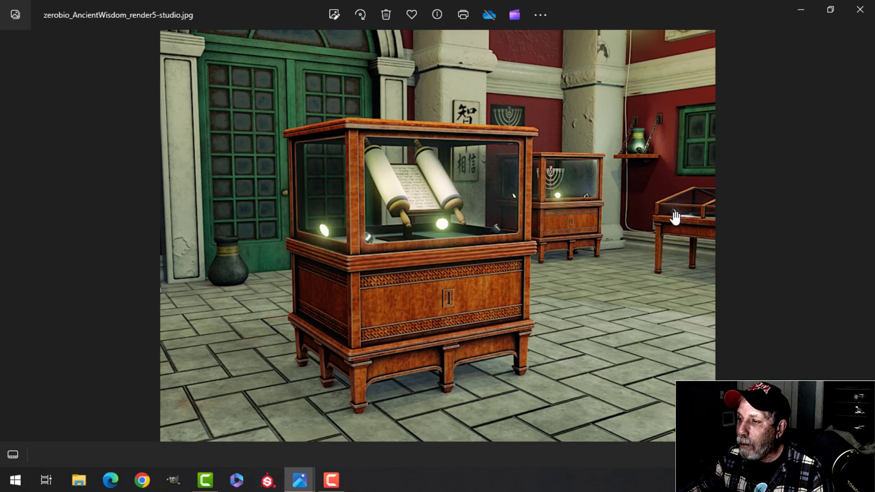
mouse_move(450, 290)
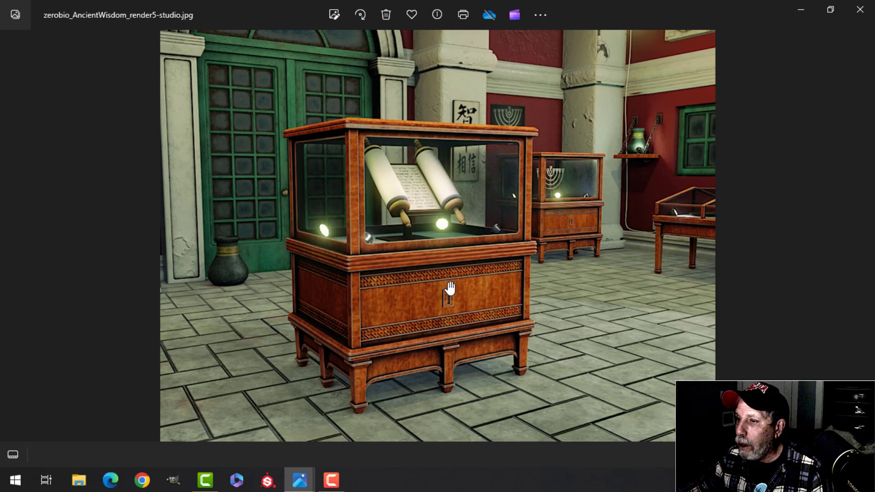
Advance to render7-studio.jpg, the entrance hall with stone tablet and green doors.
left_click(862, 236)
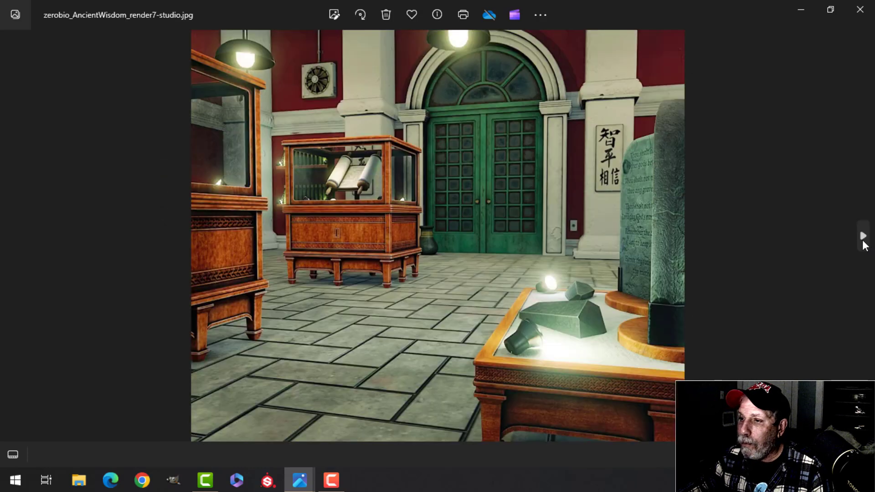
mouse_move(454, 337)
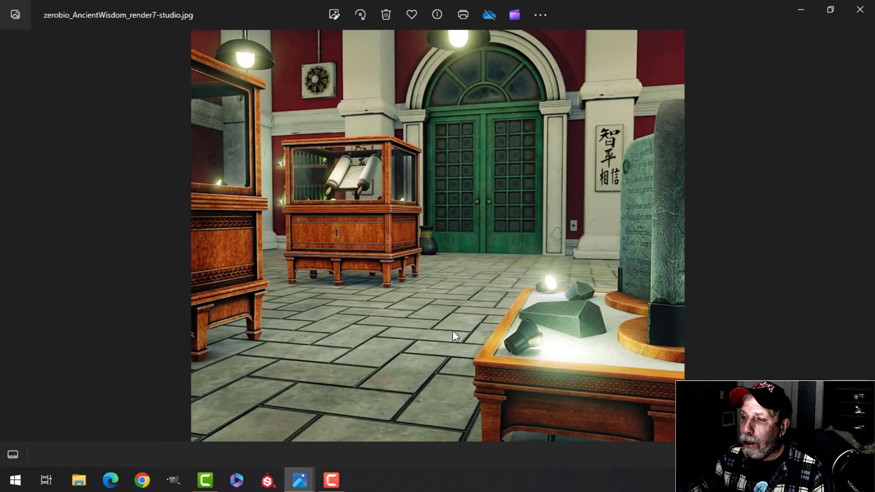
mouse_move(477, 236)
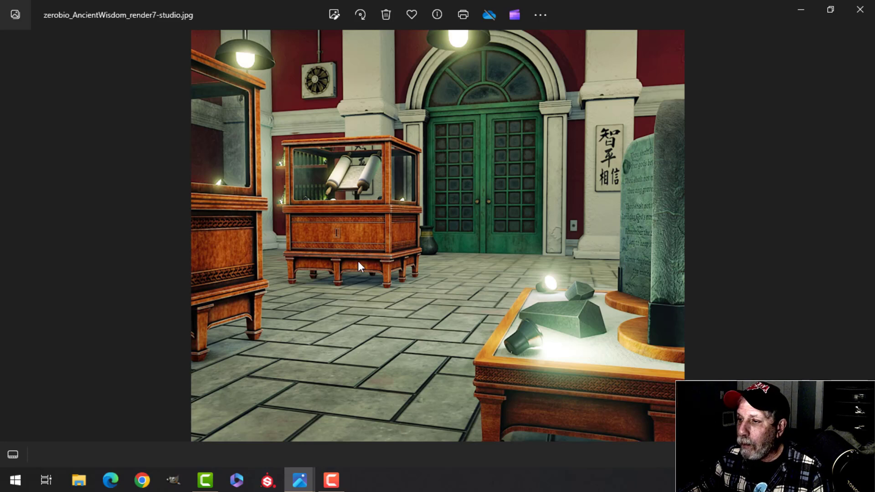
mouse_move(350, 266)
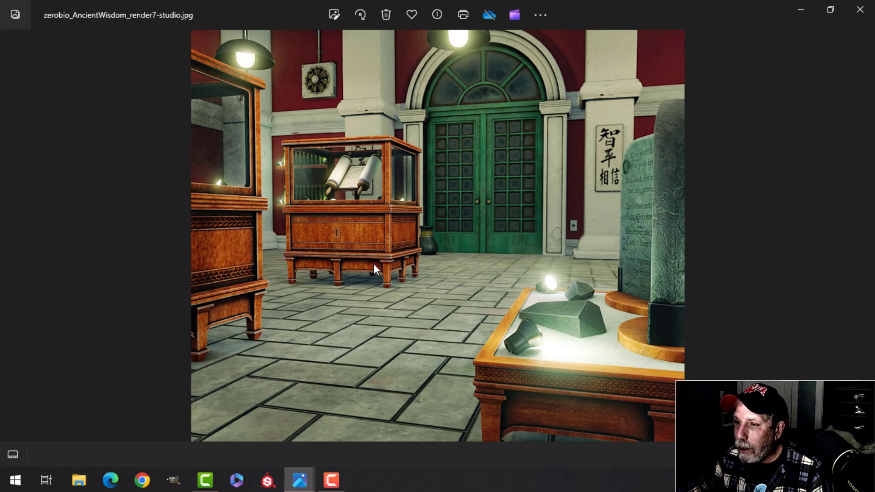
mouse_move(289, 173)
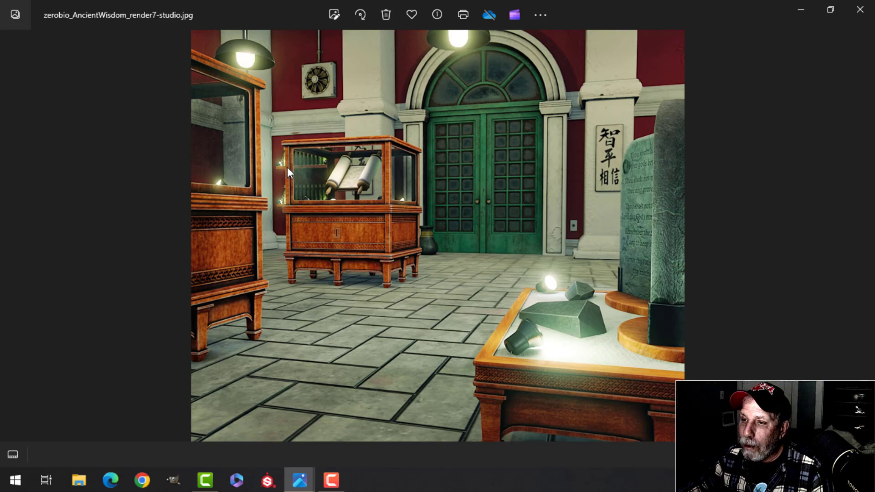
mouse_move(294, 173)
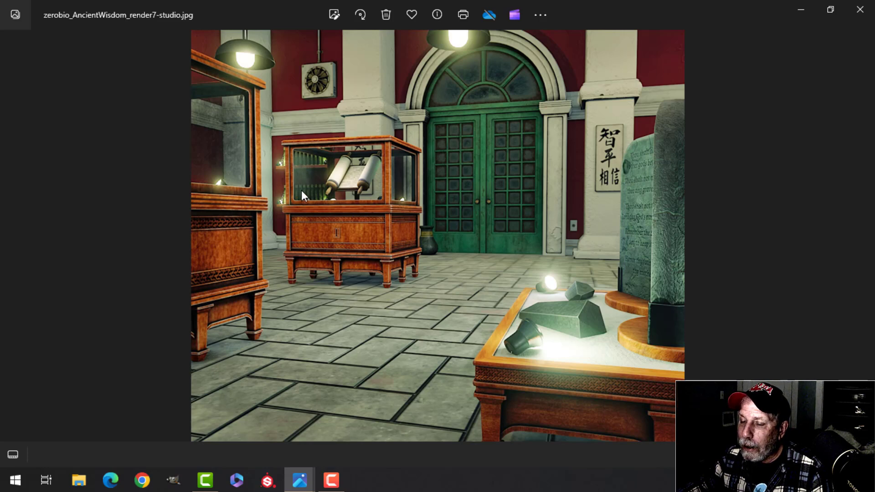
mouse_move(318, 178)
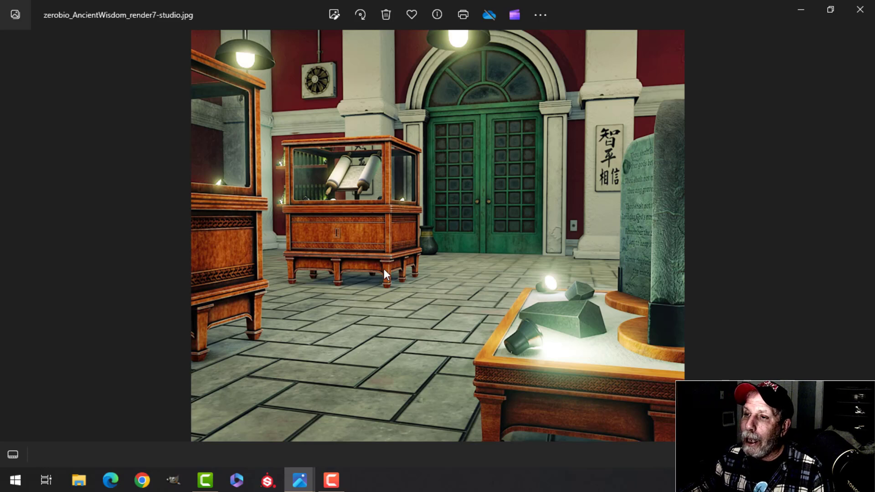
mouse_move(658, 265)
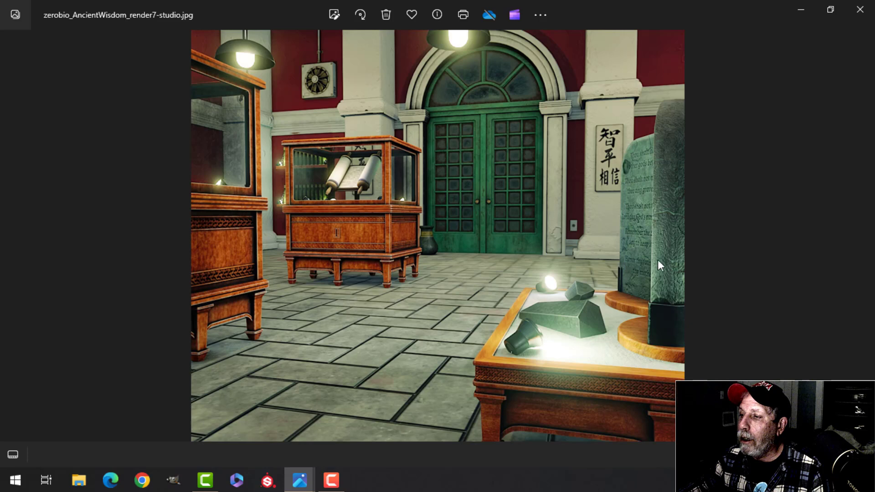
mouse_move(669, 244)
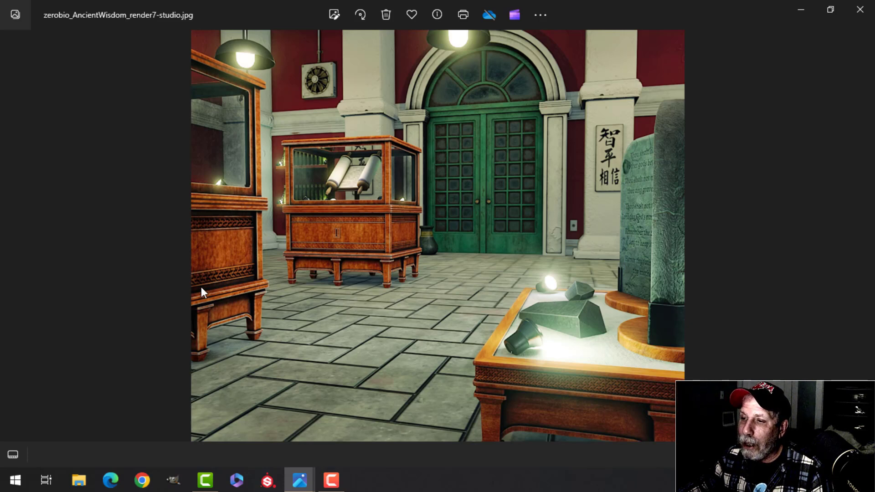
mouse_move(300, 172)
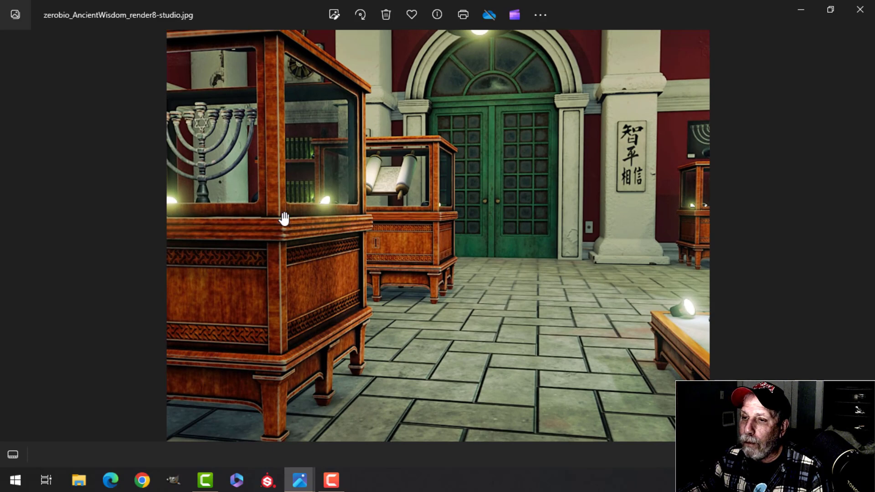
mouse_move(206, 131)
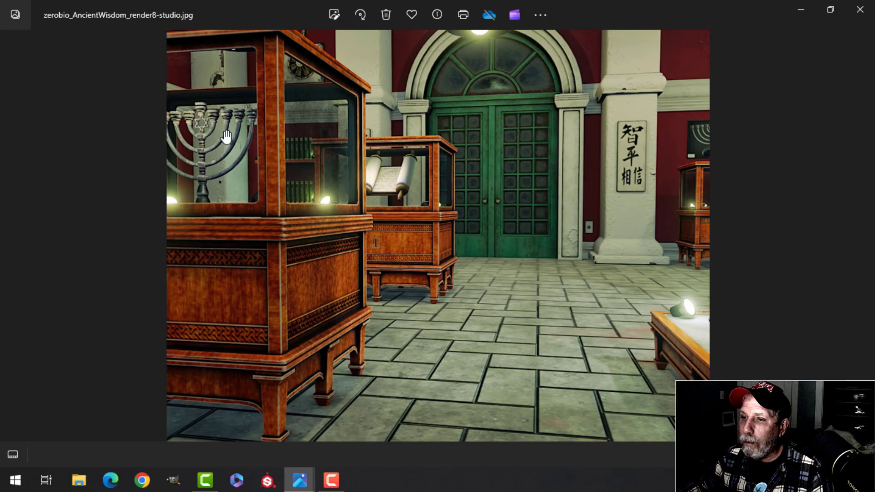
mouse_move(452, 259)
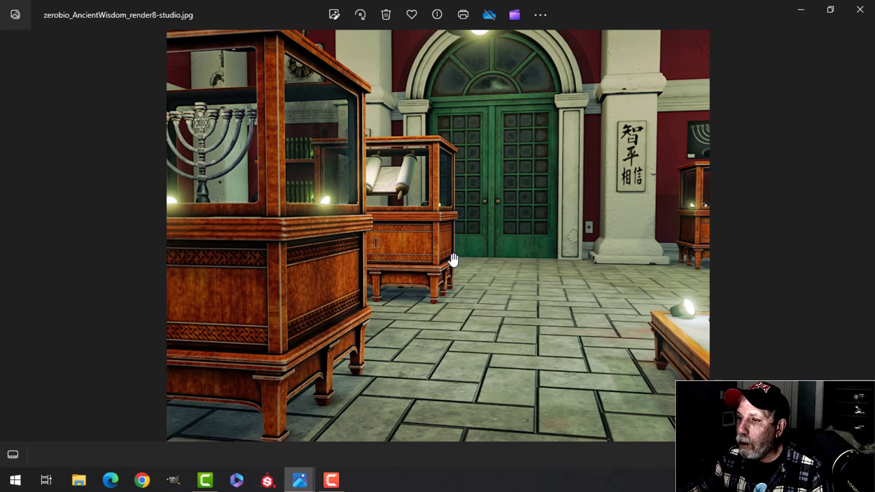
mouse_move(622, 284)
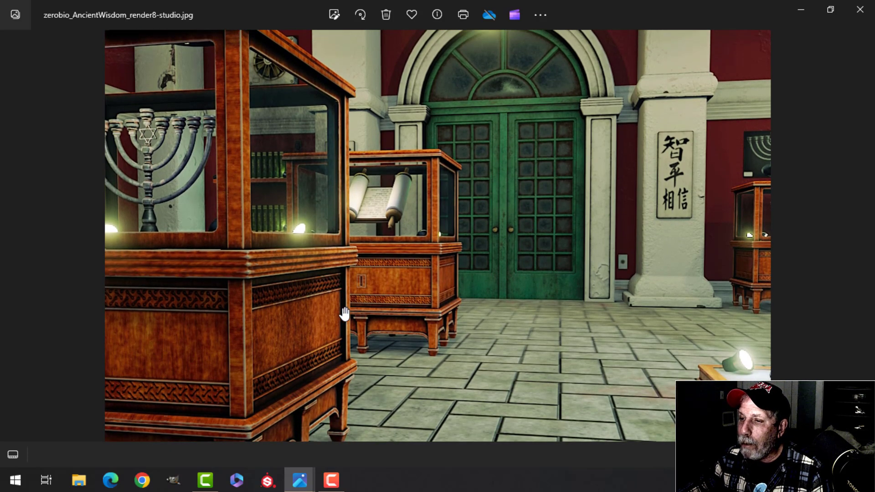
mouse_move(617, 329)
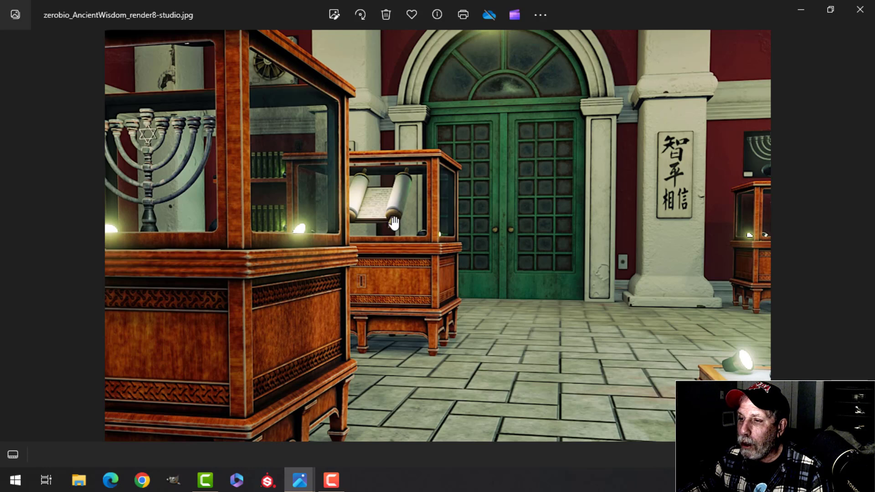
mouse_move(460, 302)
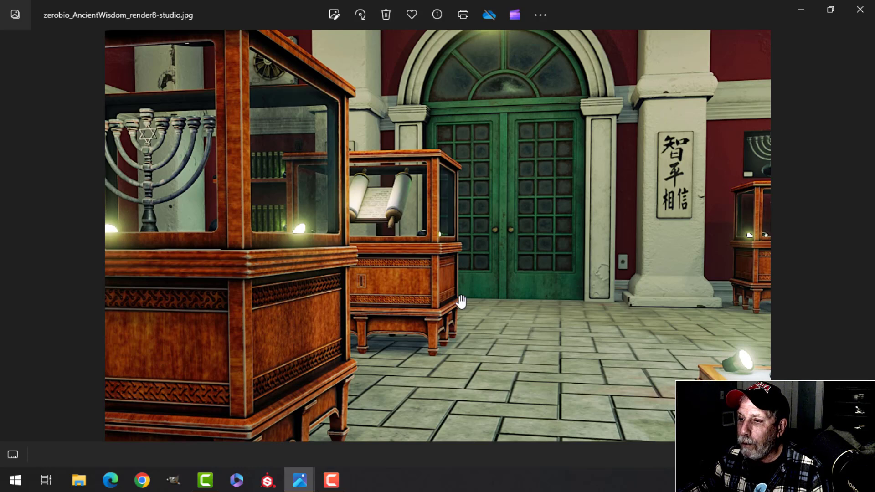
mouse_move(395, 249)
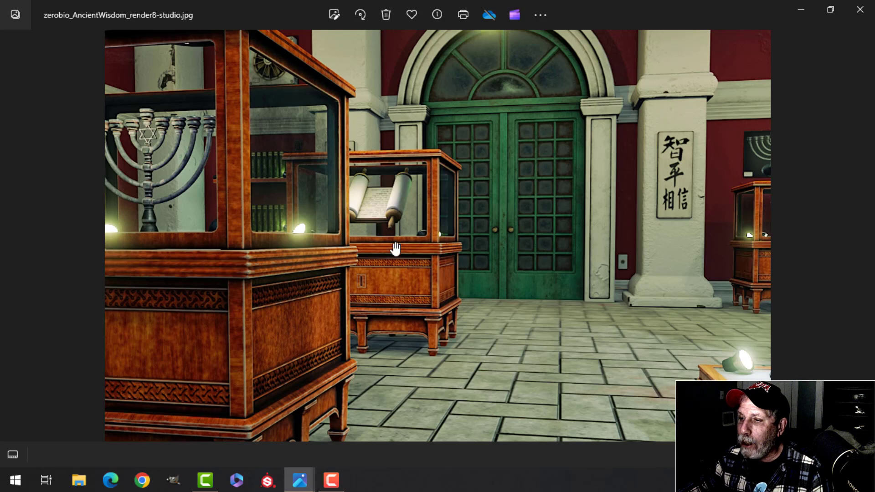
mouse_move(412, 258)
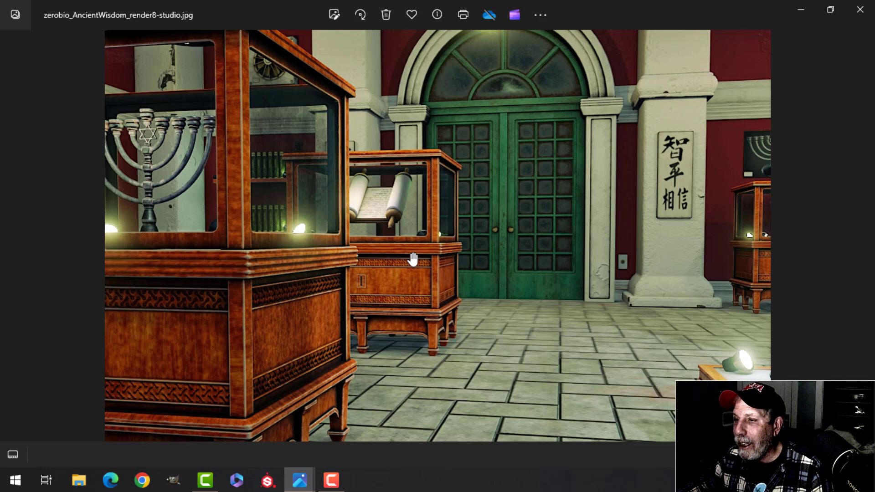
mouse_move(553, 308)
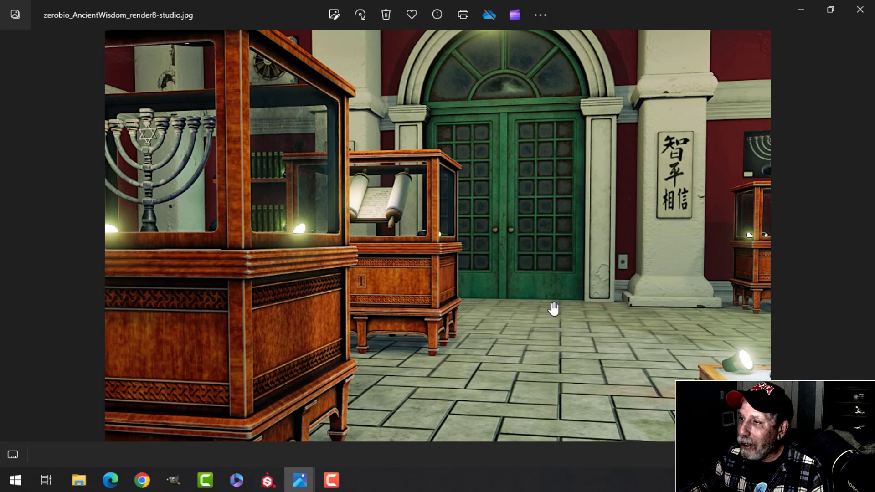
mouse_move(666, 317)
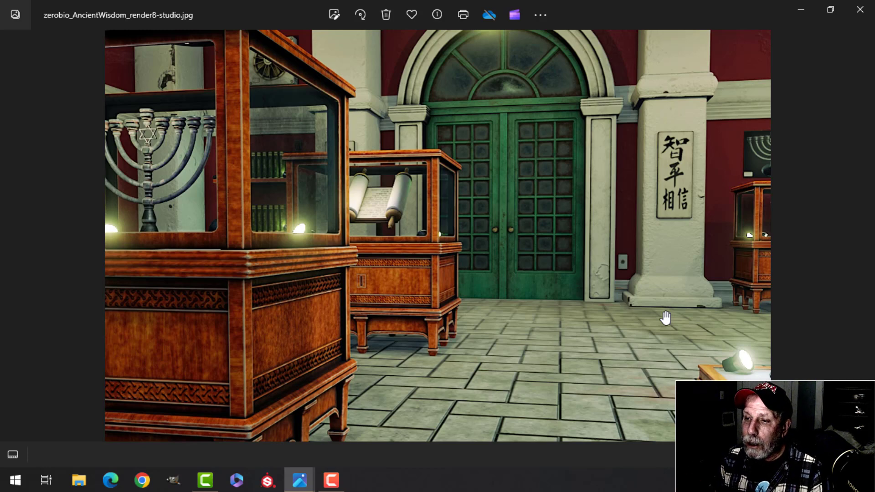
mouse_move(715, 319)
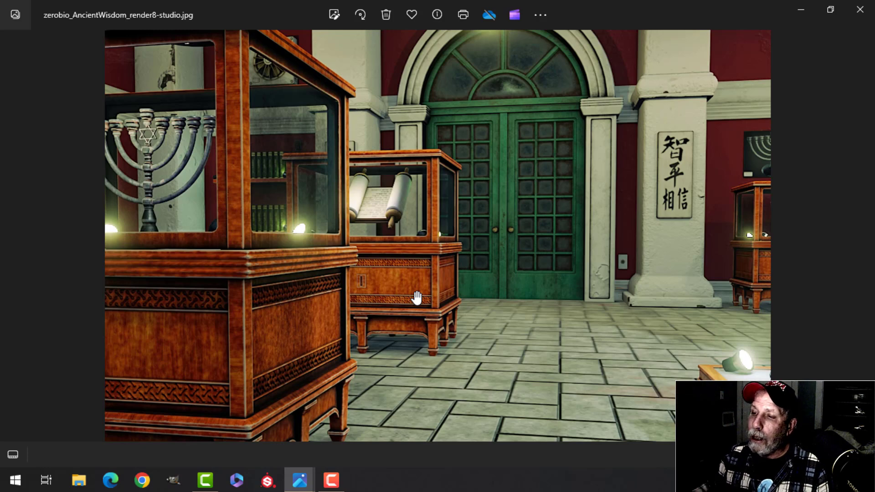
mouse_move(758, 294)
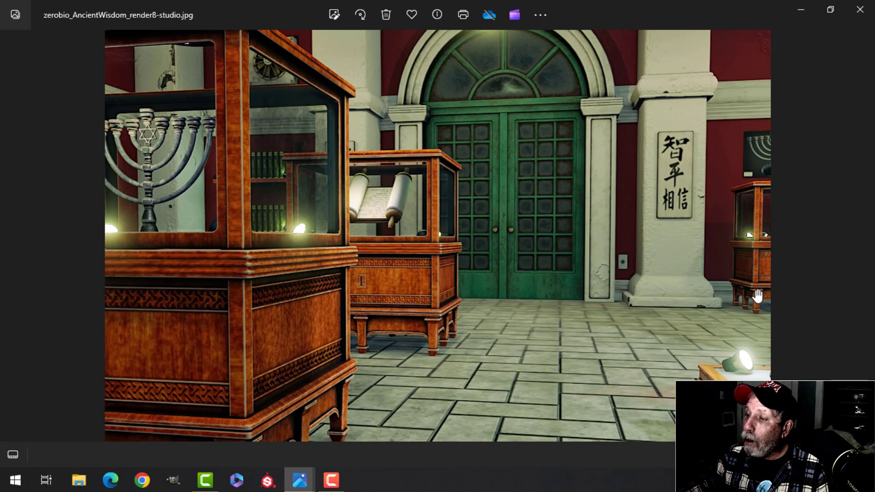